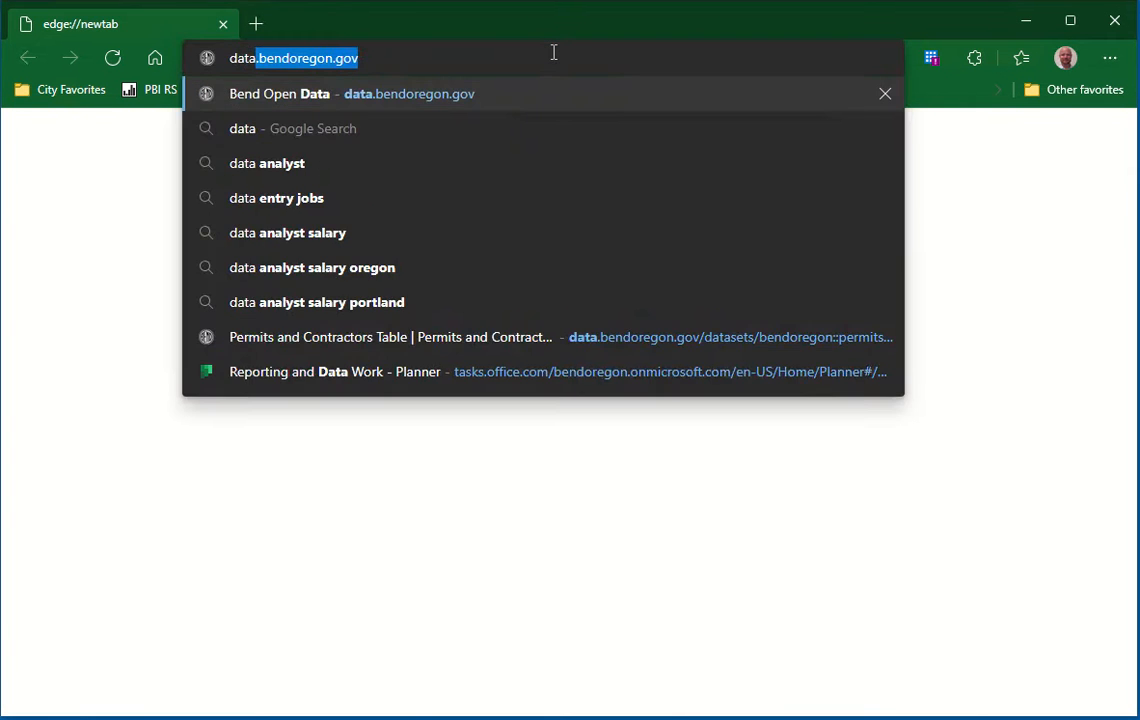
Load the Bend Open Data portal home page at data.bendoregon.gov.
{"action": "left_click", "coordinate": [350, 94]}
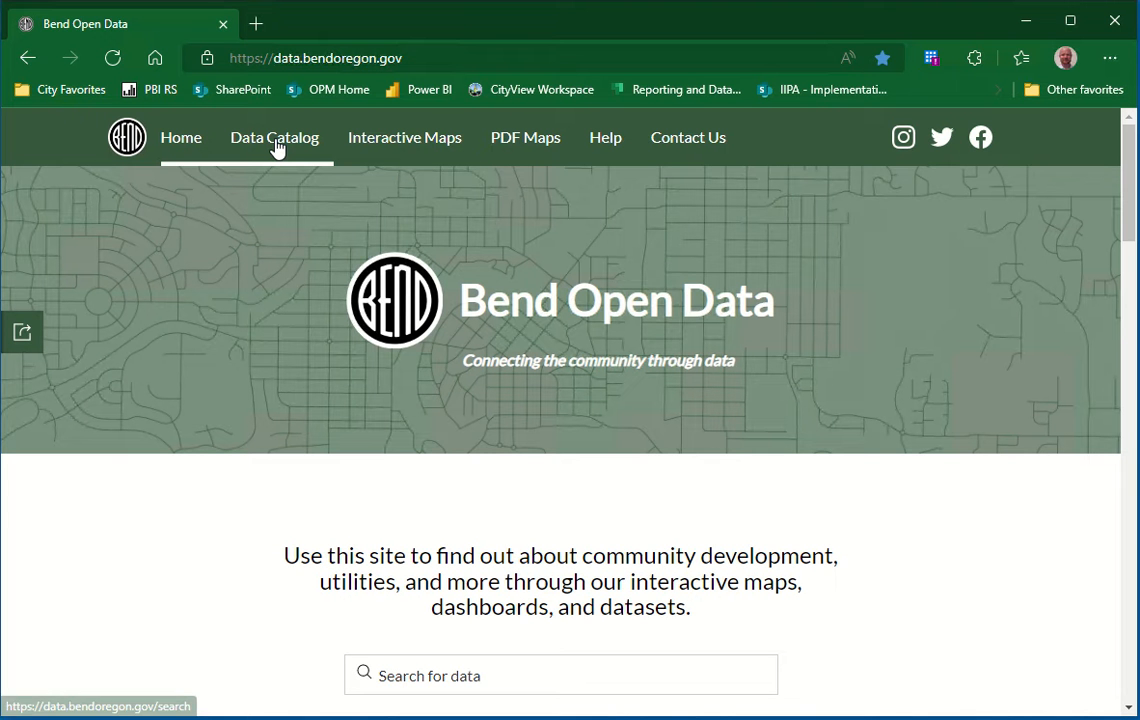
From the Data Catalog, bring up the Permits and Contractors Table dataset with its 5,733 rows.
{"action": "left_click", "coordinate": [274, 136]}
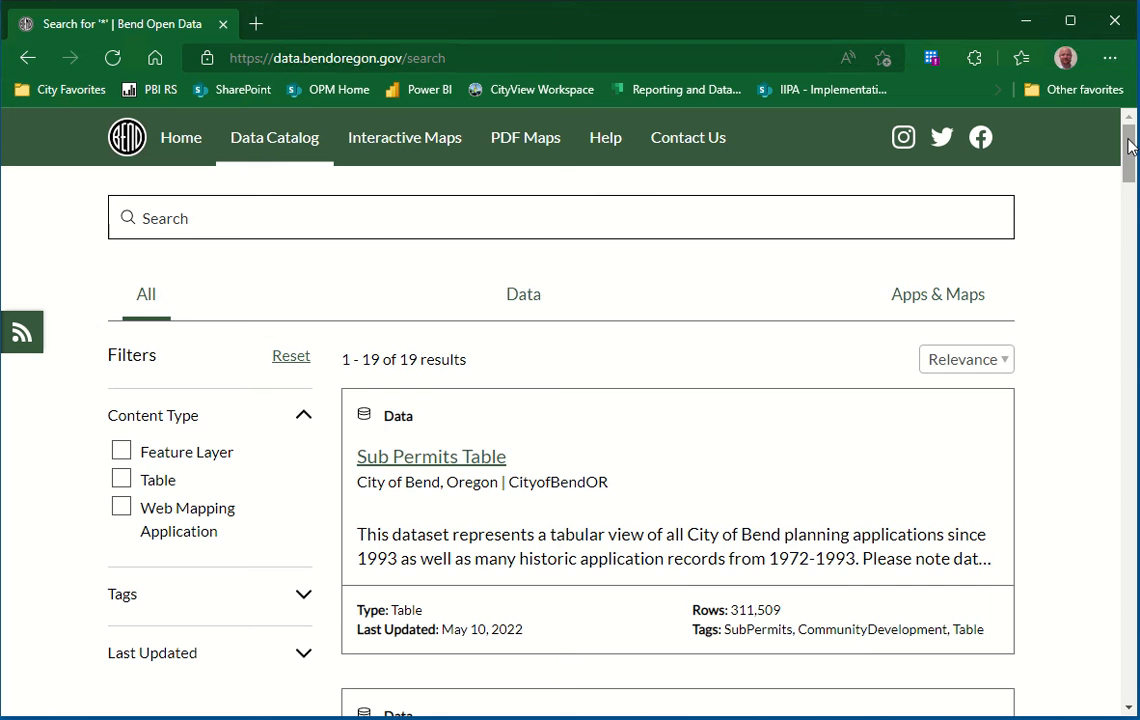
{"action": "scroll", "scroll_direction": "down", "scroll_amount": 3}
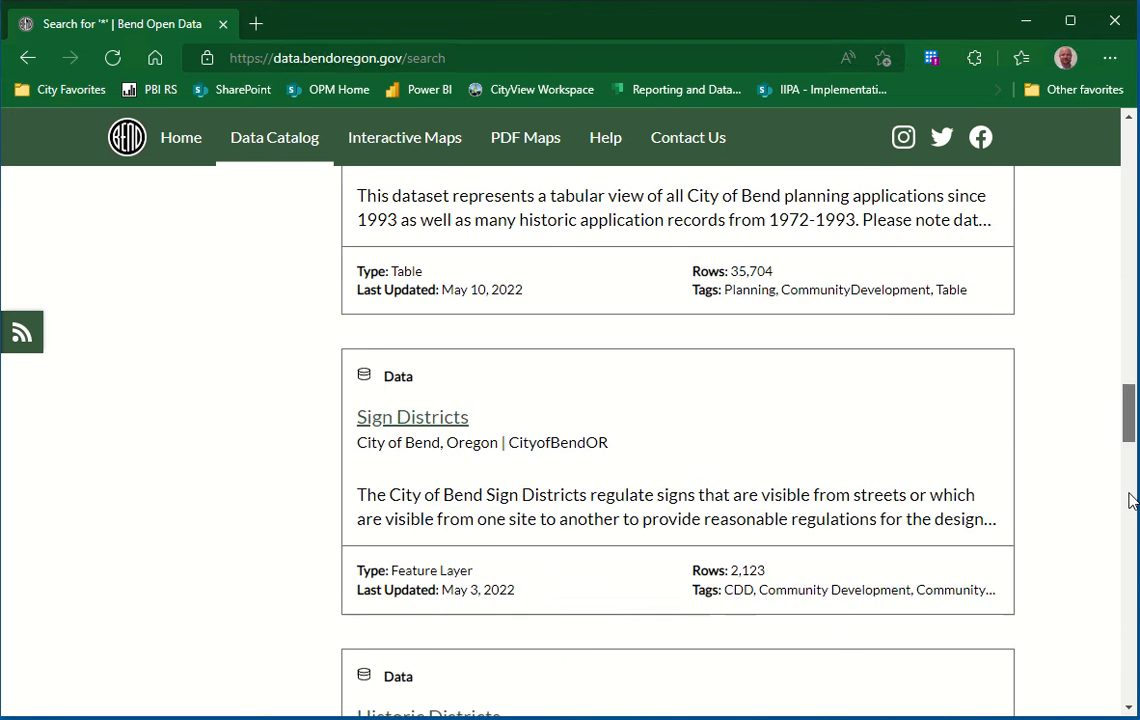
{"action": "scroll", "scroll_direction": "down", "scroll_amount": 3}
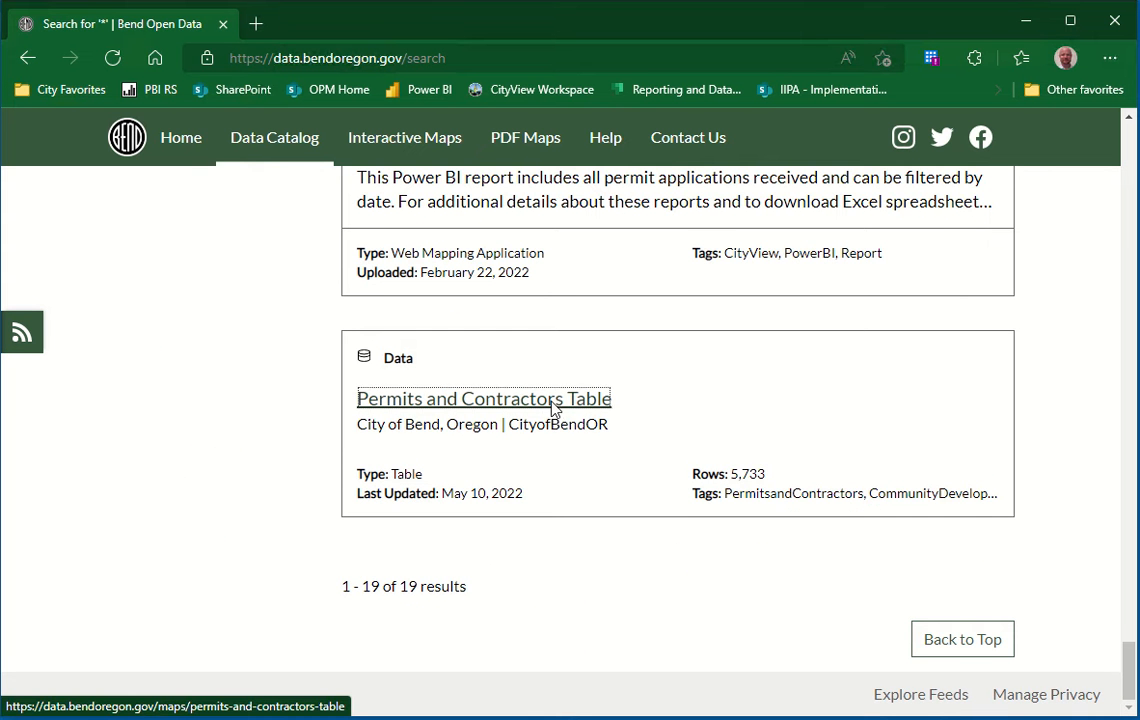
{"action": "left_click", "coordinate": [484, 398]}
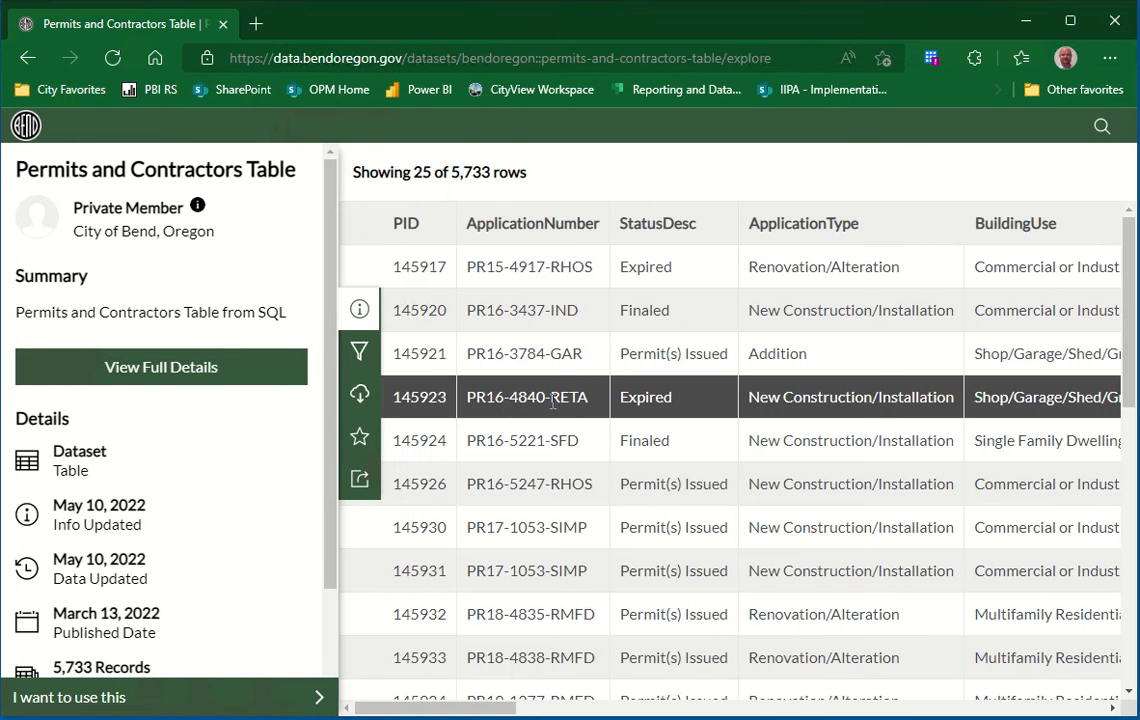
Add an ApplicationDate attribute filter, narrowing the table to 5,723 rows.
{"action": "left_click", "coordinate": [360, 352]}
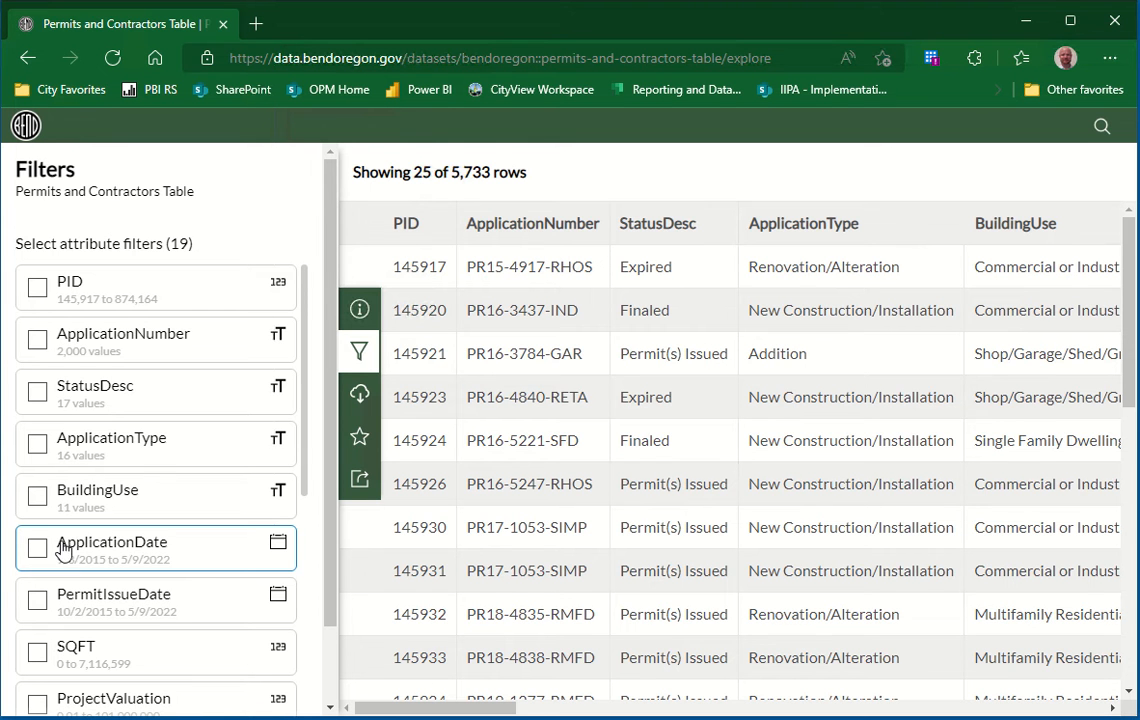
{"action": "left_click", "coordinate": [38, 548]}
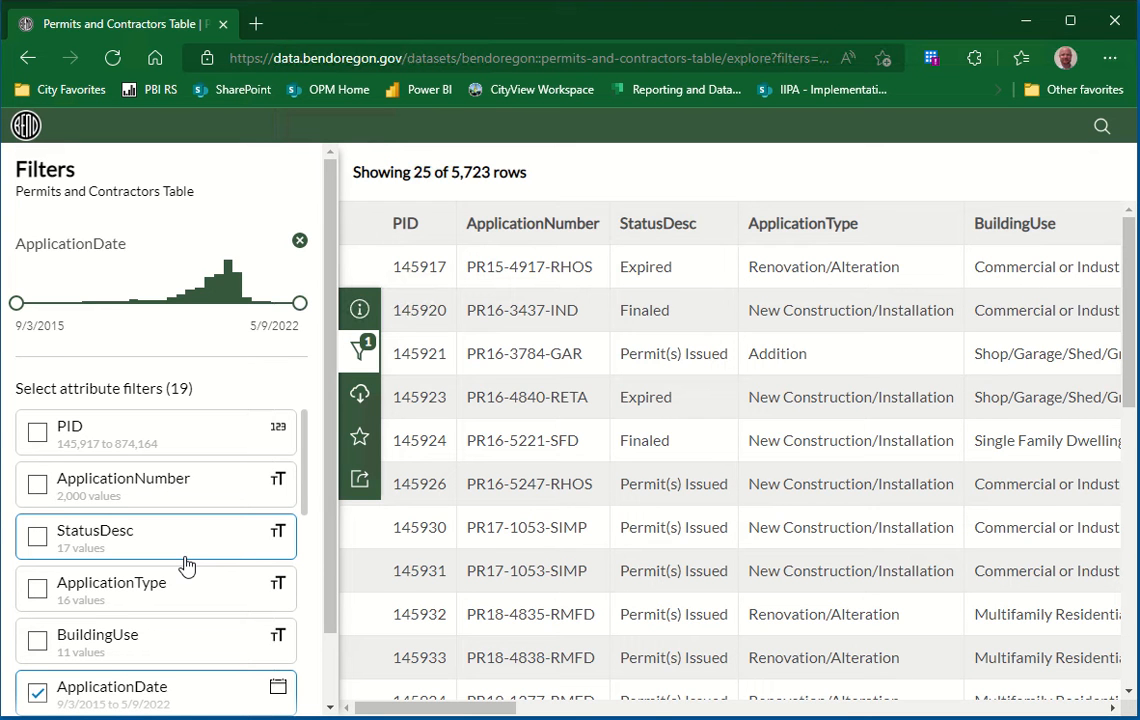
Set the ApplicationDate range to 3/1/2022–4/1/2022, leaving 273 permit rows.
{"action": "left_click", "coordinate": [40, 324]}
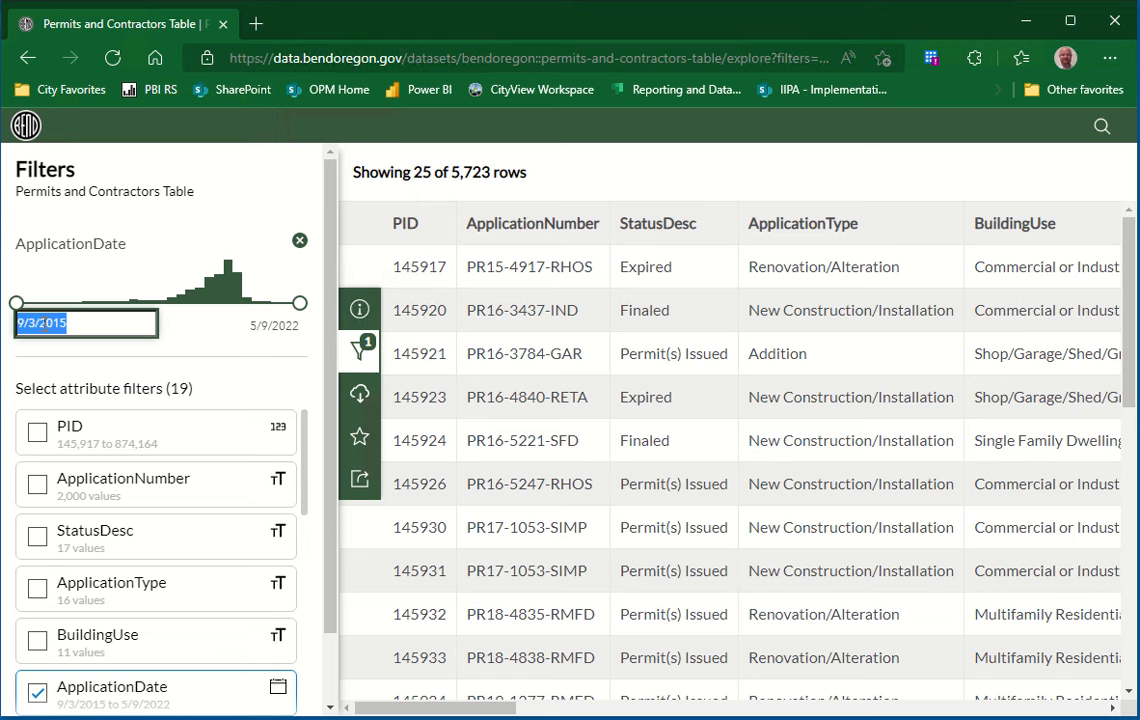
{"action": "type", "text": "3/"}
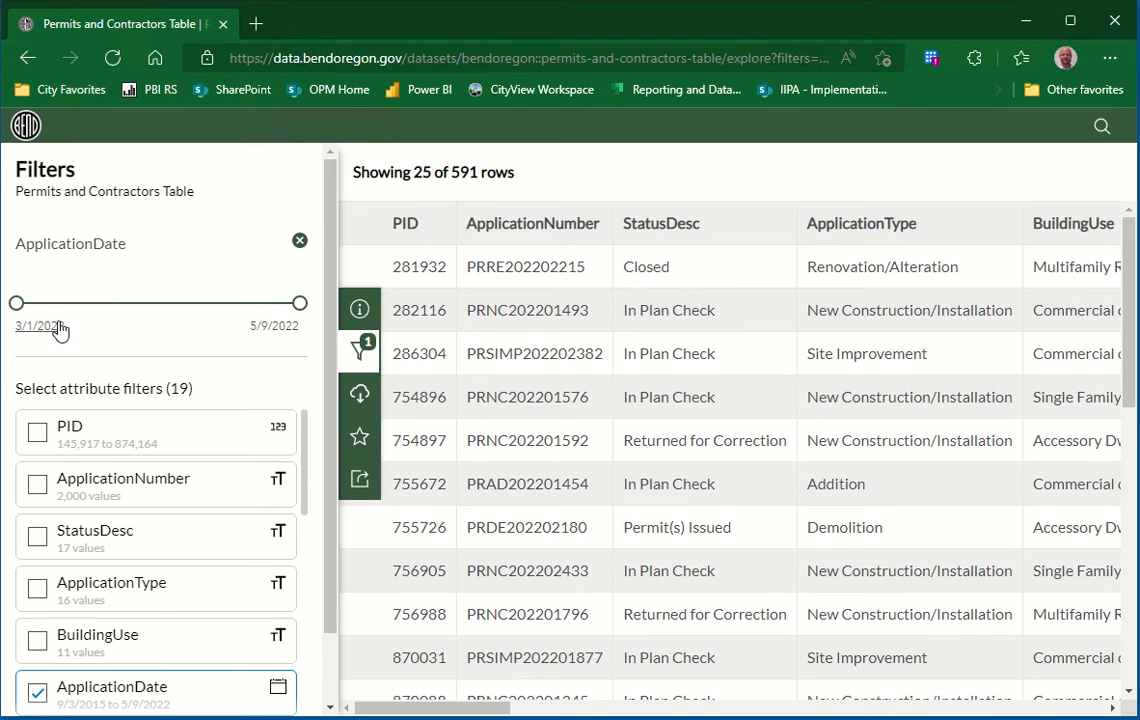
{"action": "left_click", "coordinate": [272, 324]}
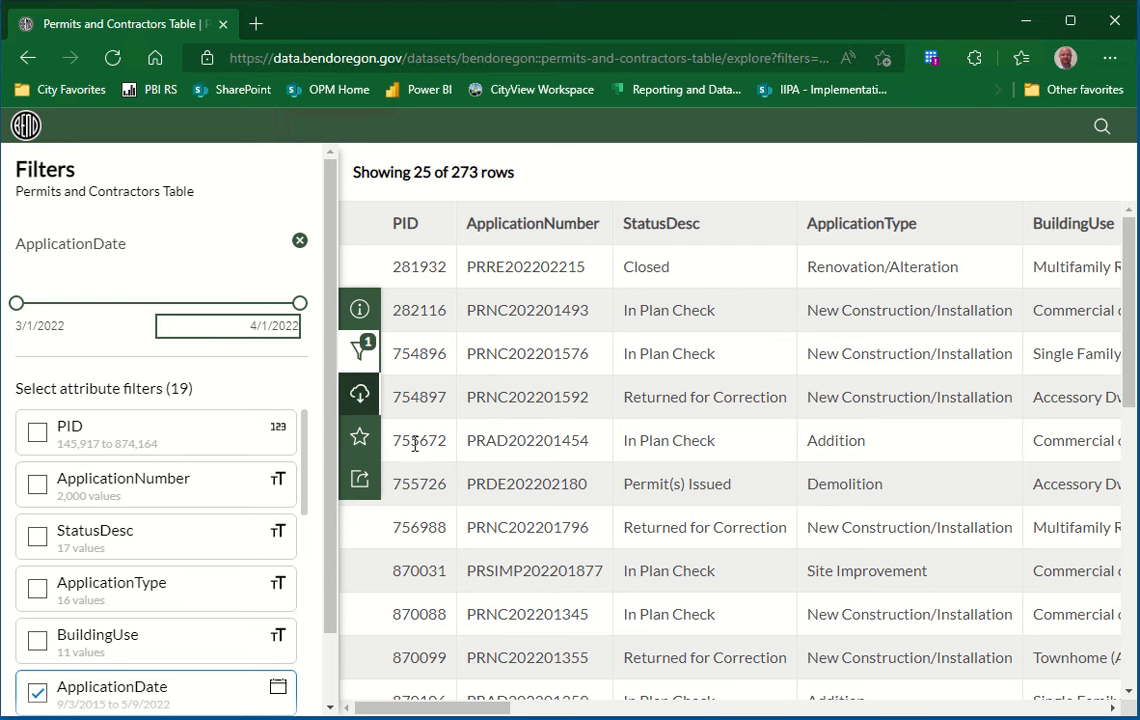
Bring up the CSV download options for the 273 filtered records.
{"action": "left_click", "coordinate": [360, 396]}
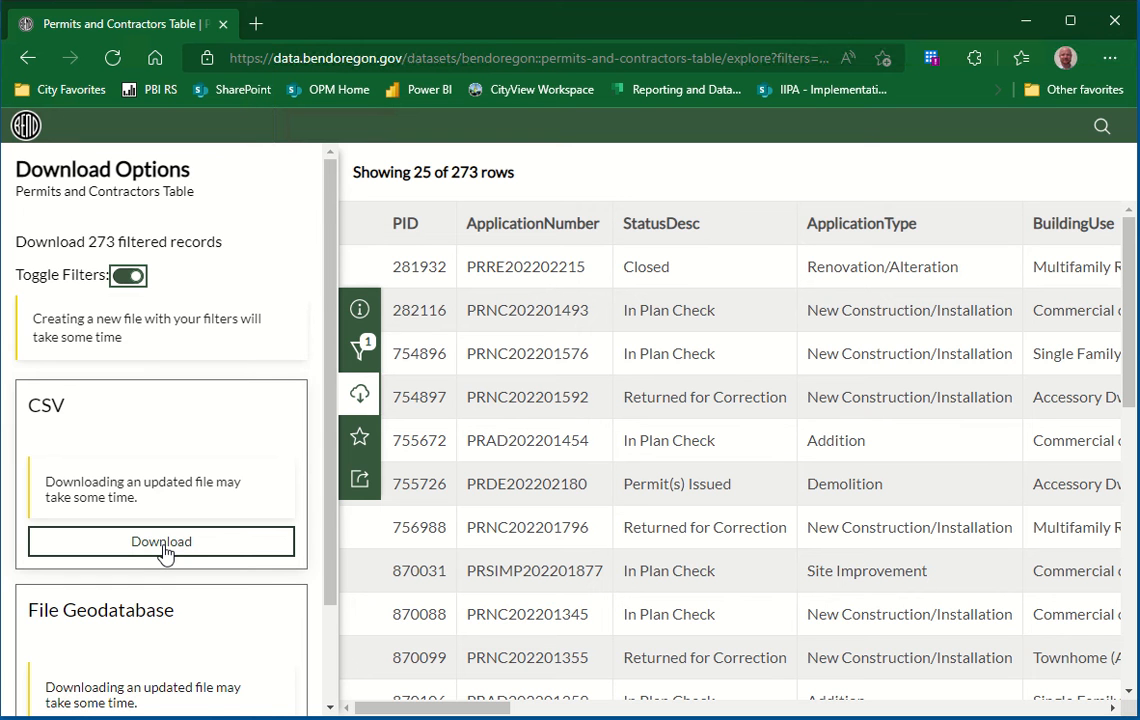
{"action": "mouse_move", "coordinate": [288, 472]}
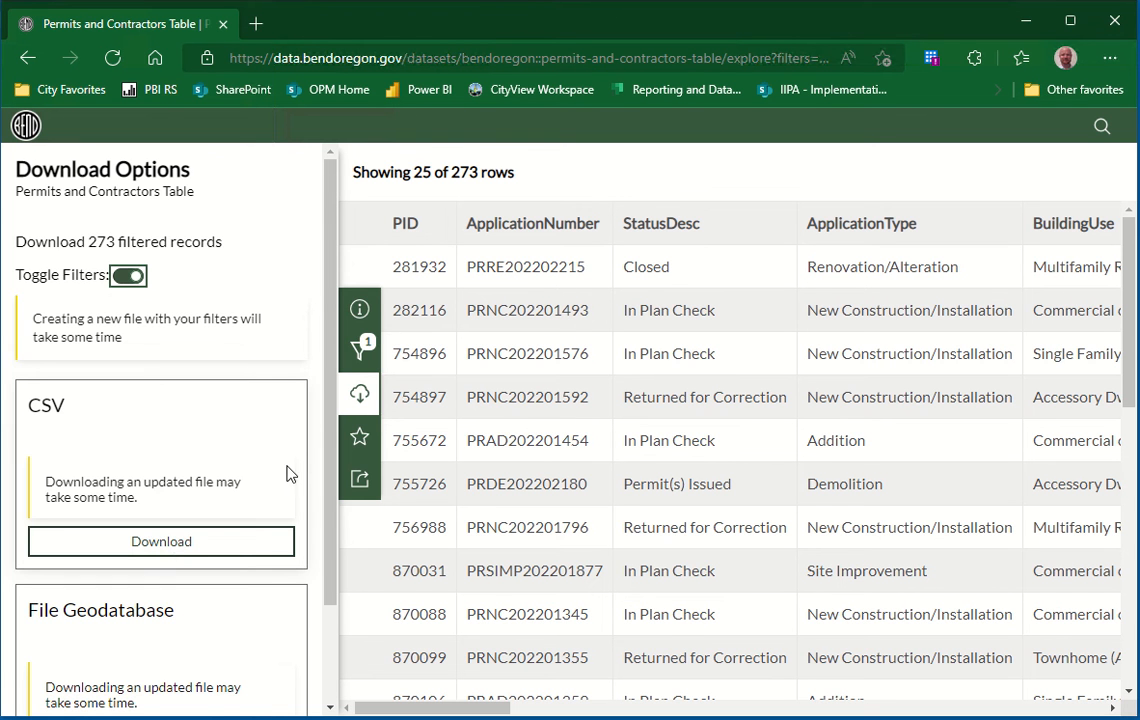
Replace the ApplicationDate filter with a PermitIssueDate range of 3/1/2022–4/1/2022.
{"action": "left_click", "coordinate": [360, 352]}
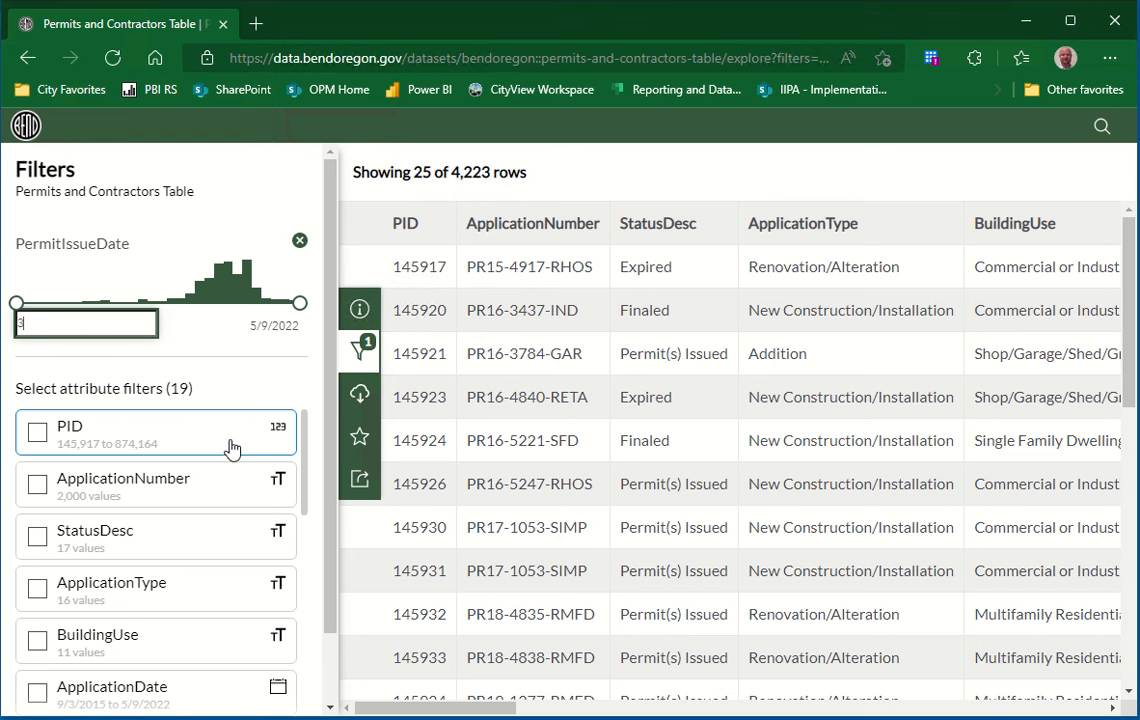
{"action": "type", "text": "/1/2022"}
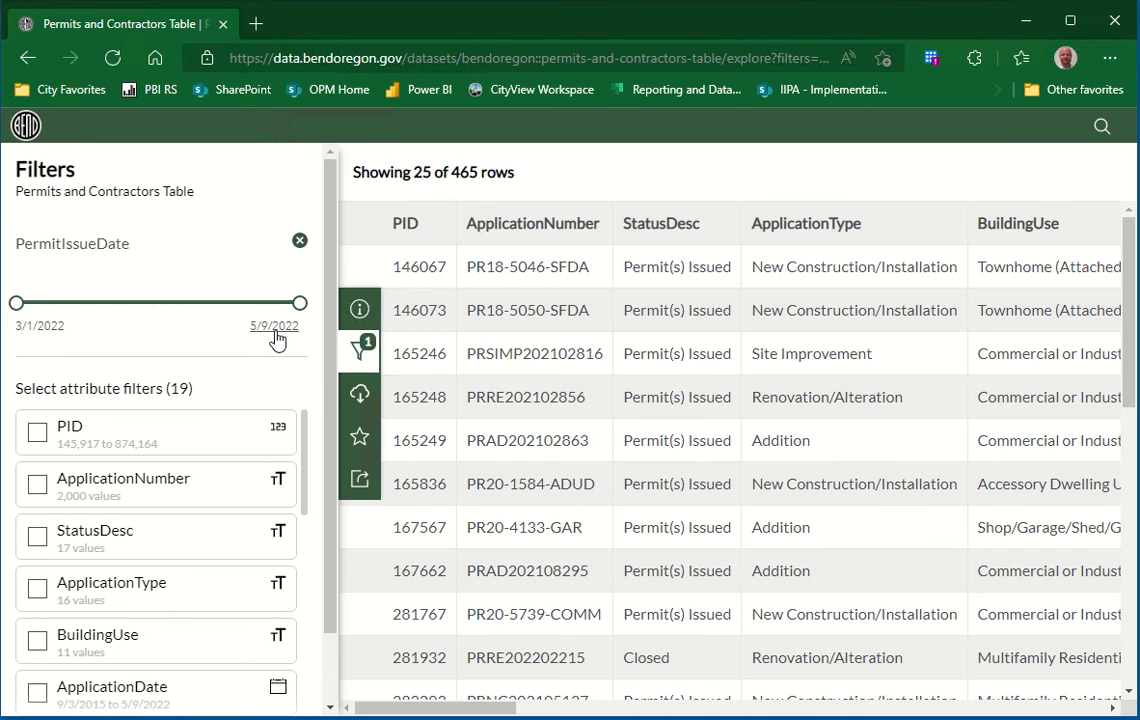
{"action": "left_click", "coordinate": [274, 324]}
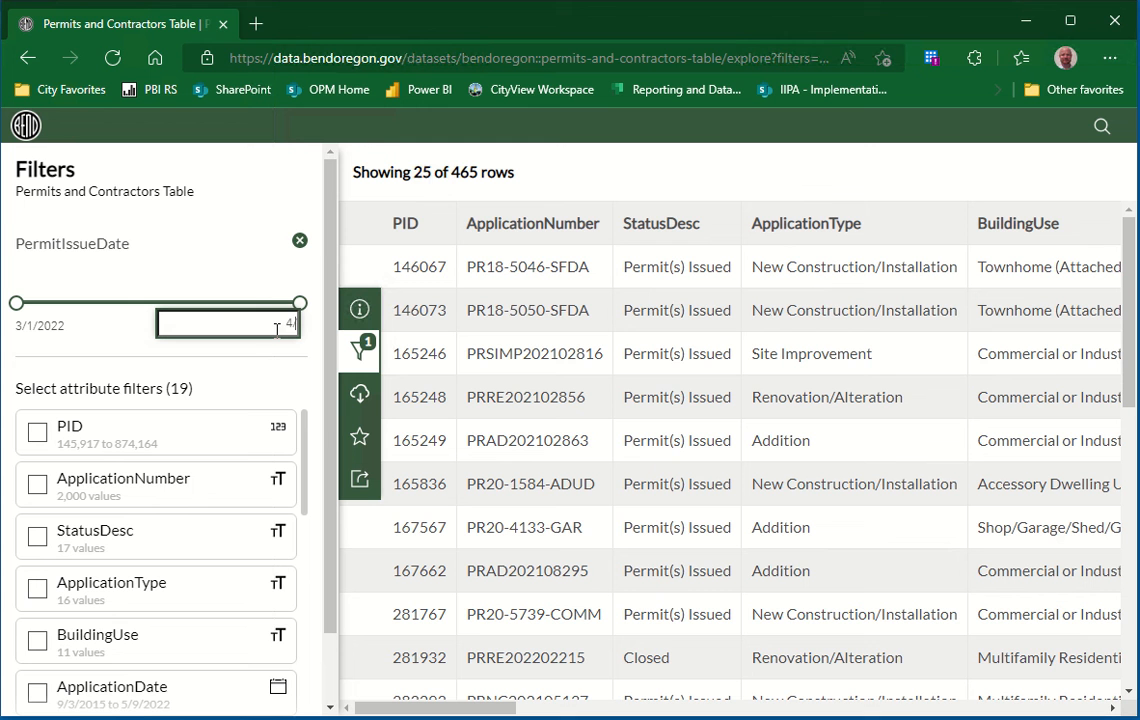
{"action": "type", "text": "4/1/2022"}
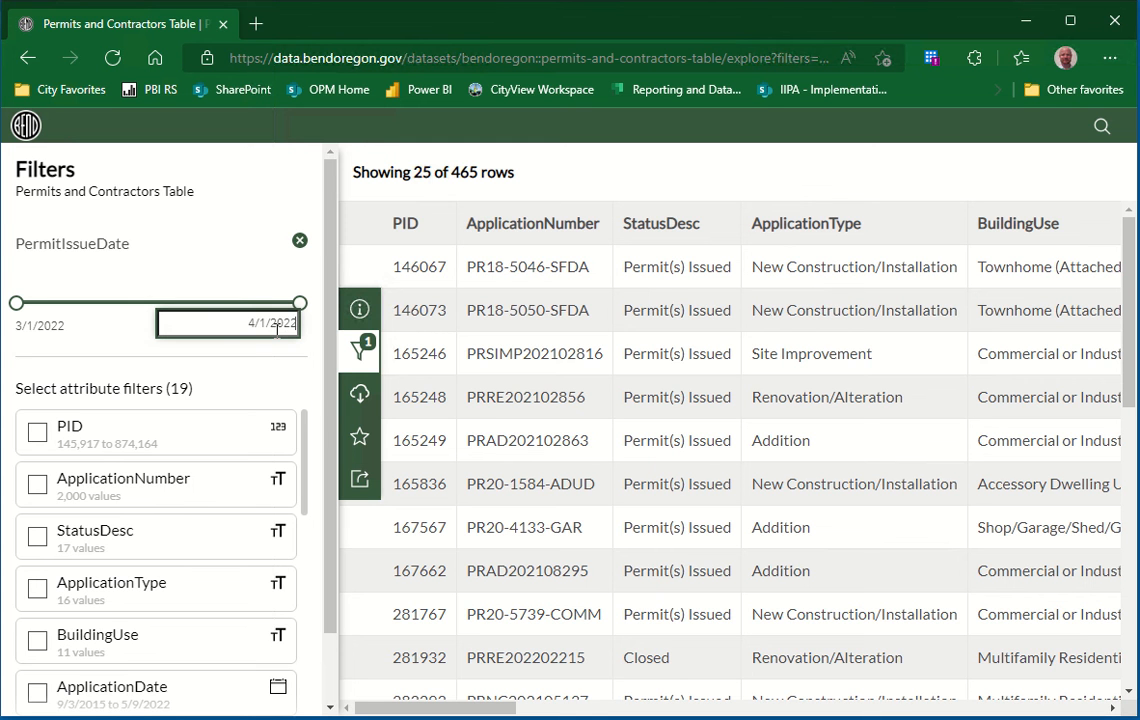
{"action": "mouse_move", "coordinate": [360, 396]}
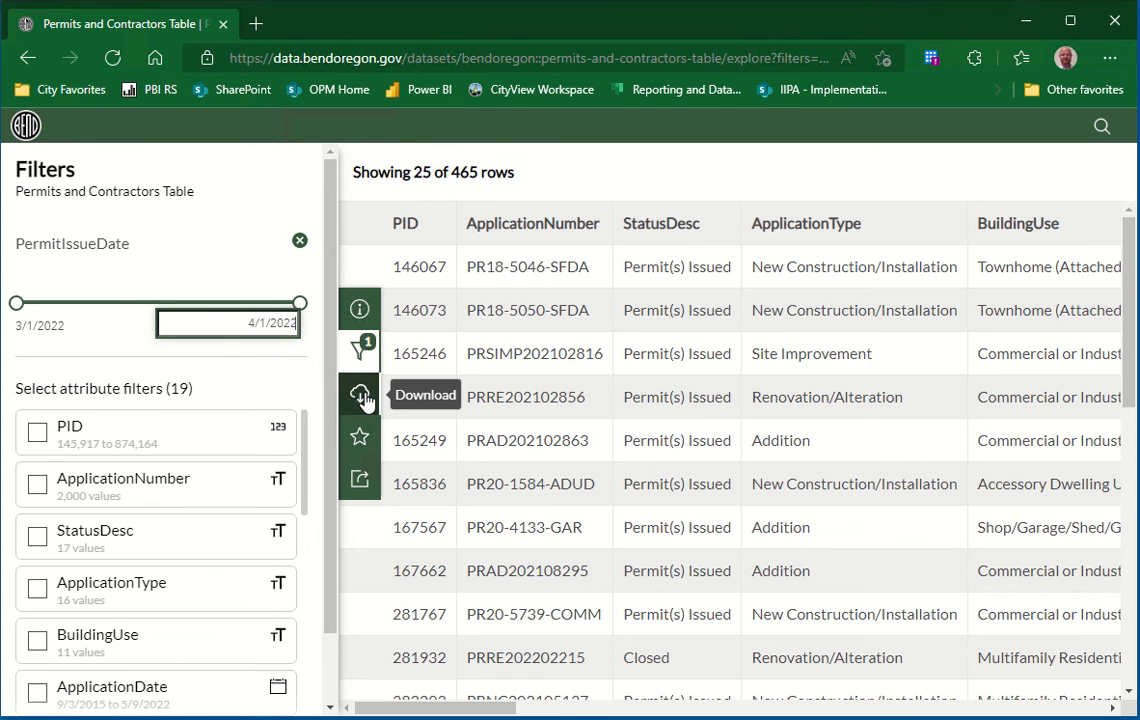
Download the 250 March-2022 issued permits as CSV with Toggle Filters enabled.
{"action": "left_click", "coordinate": [360, 396]}
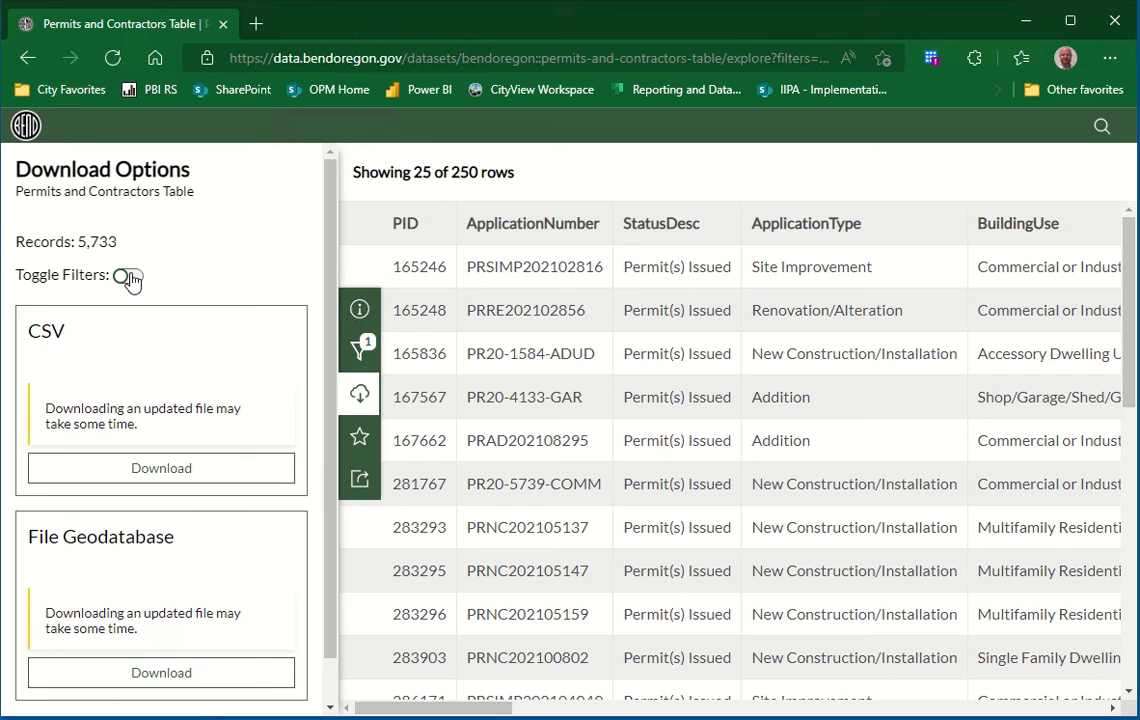
{"action": "left_click", "coordinate": [128, 276]}
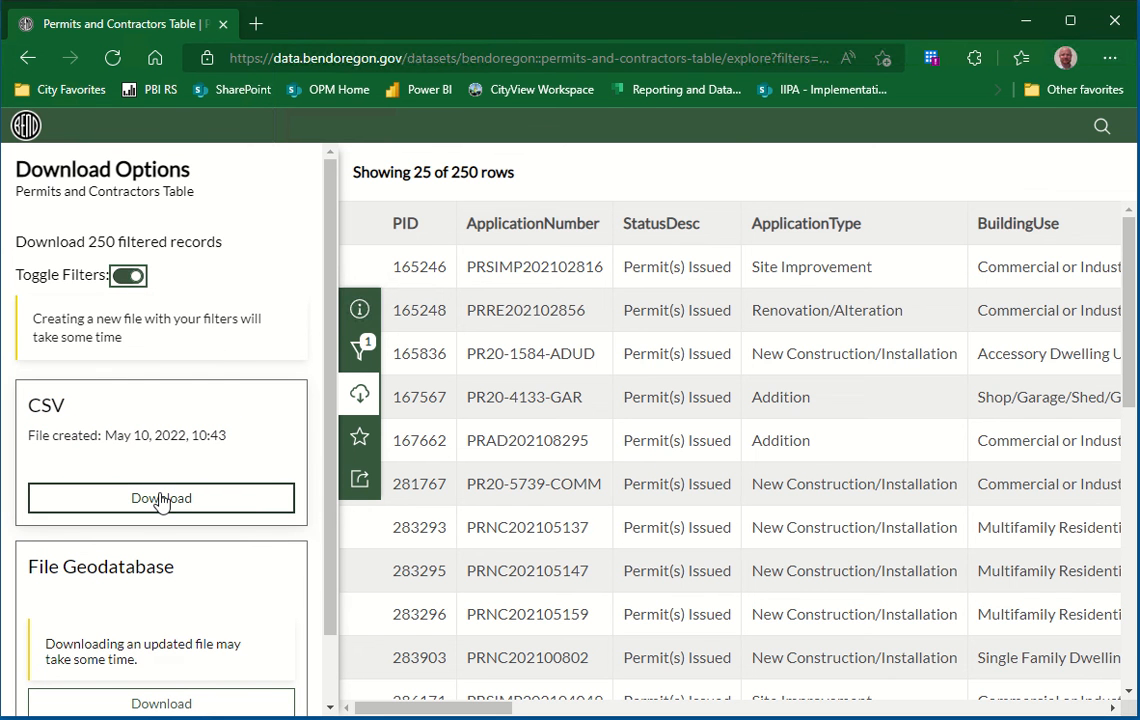
{"action": "left_click", "coordinate": [160, 498]}
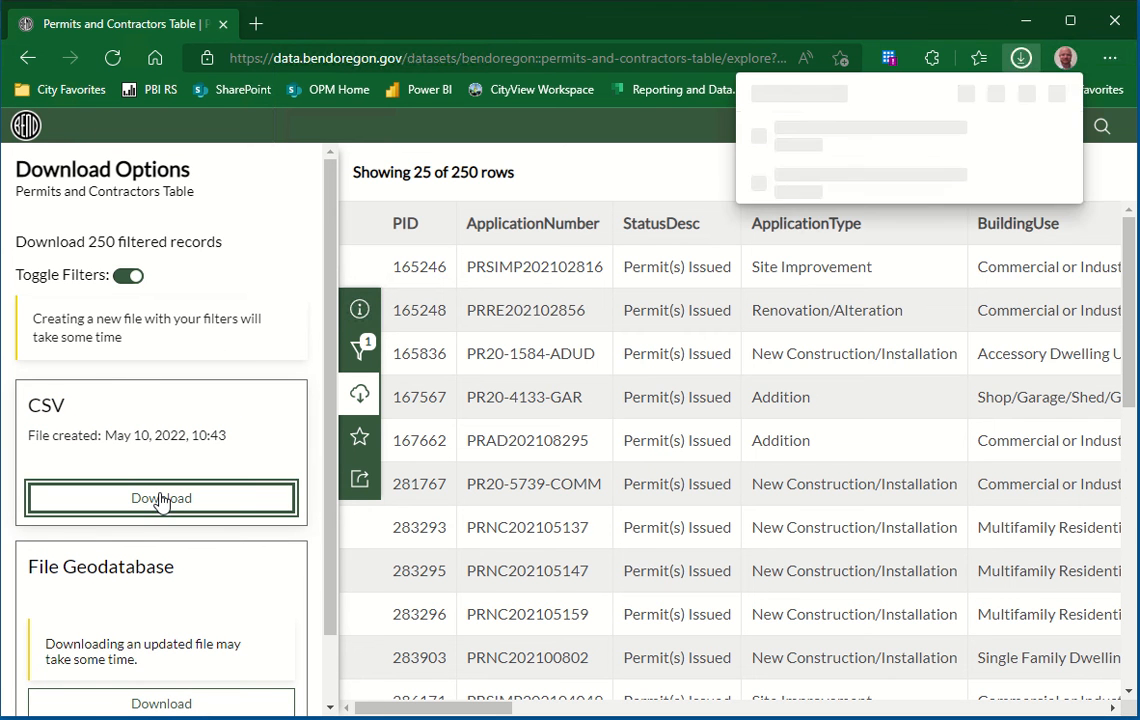